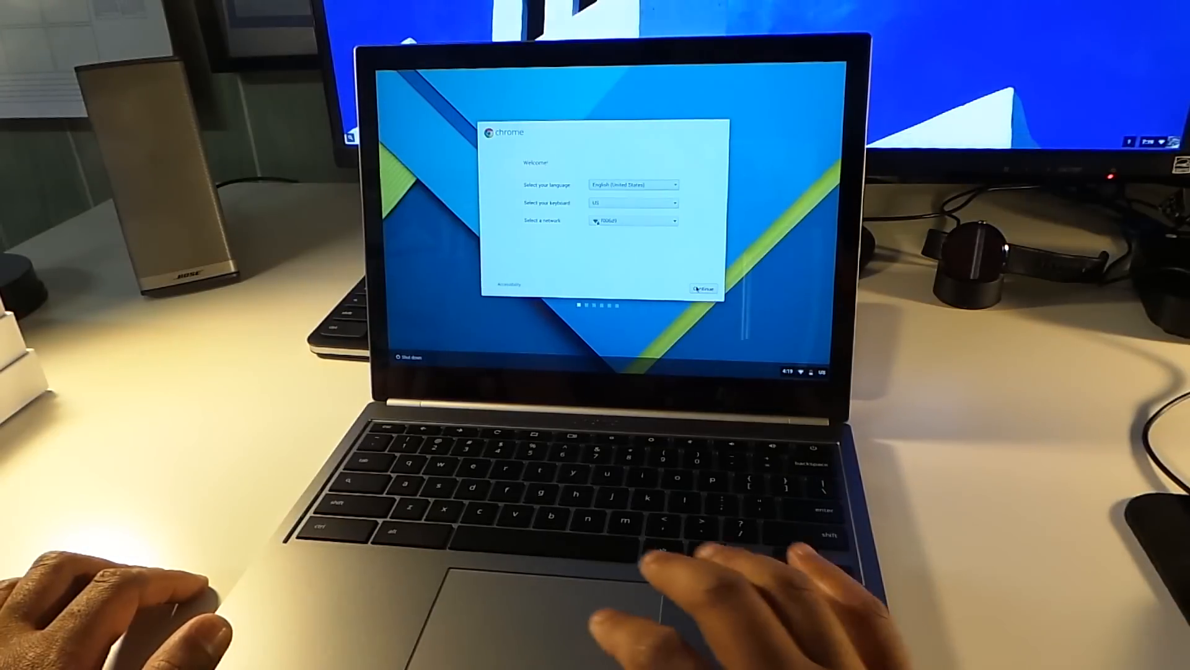
- Continue past the Welcome screen and accept the Chrome OS Terms to finish setup
click(704, 288)
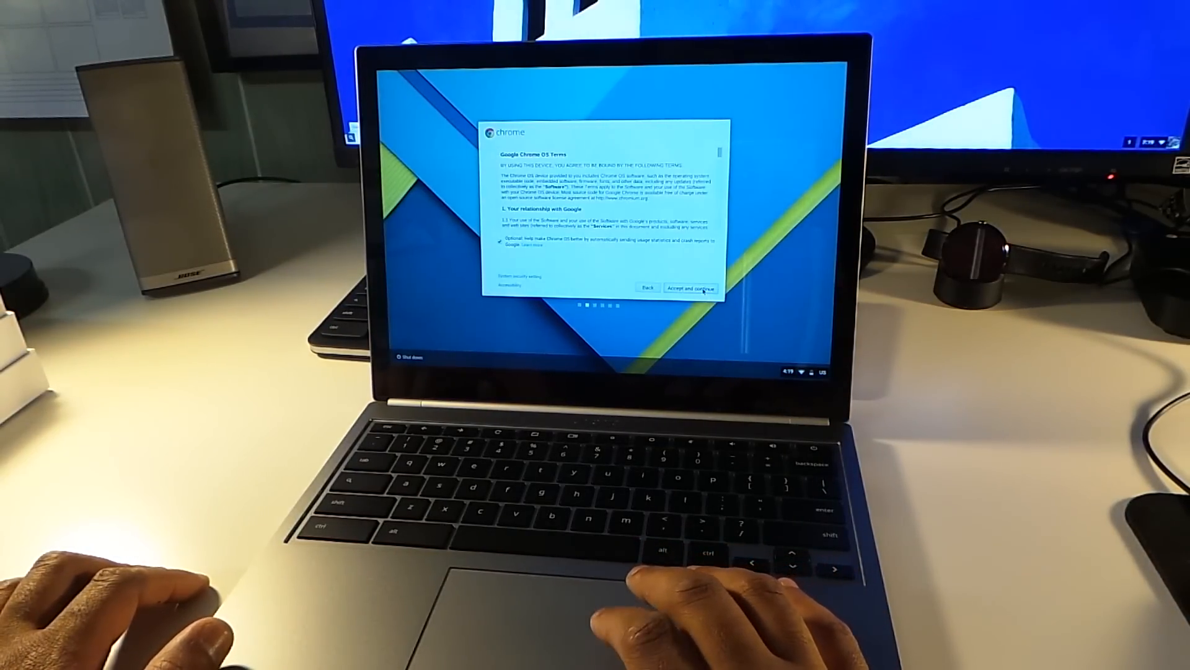
click(687, 287)
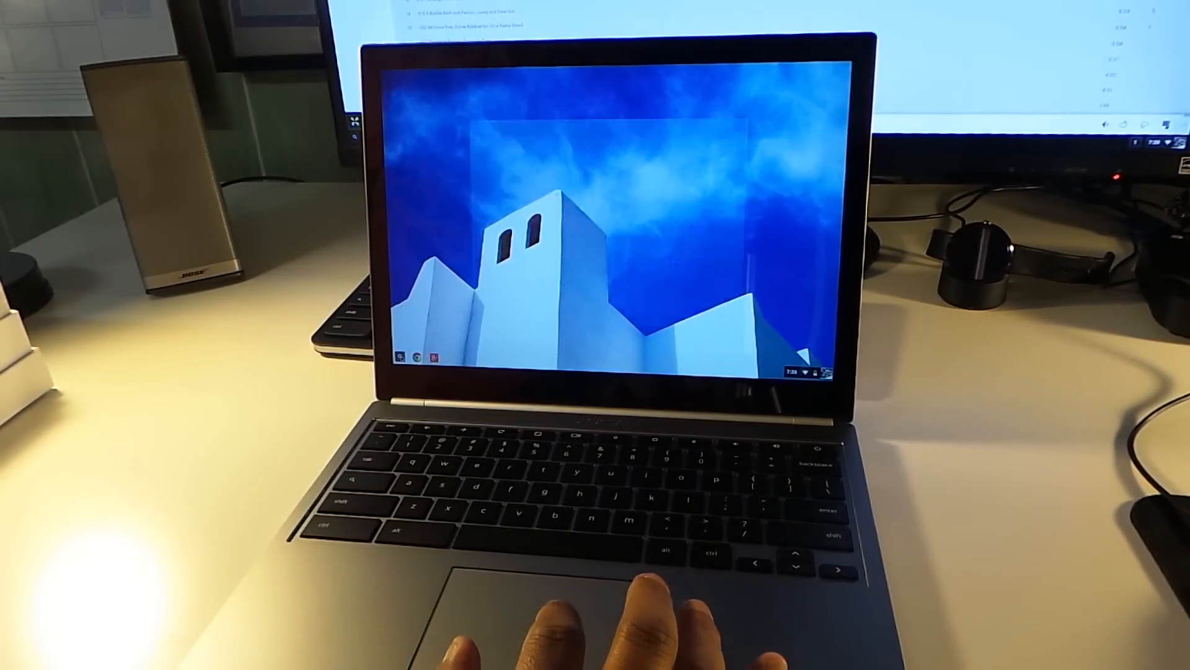
- Show the launcher's full All Apps grid and scroll through the installed apps
click(399, 357)
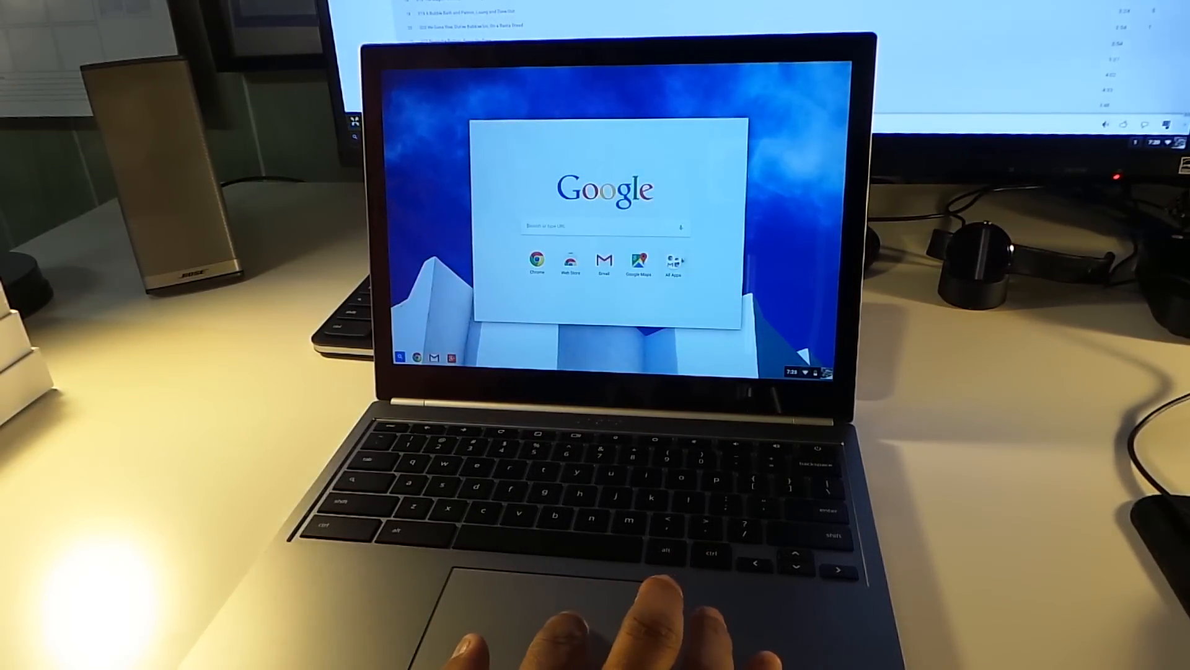
click(674, 264)
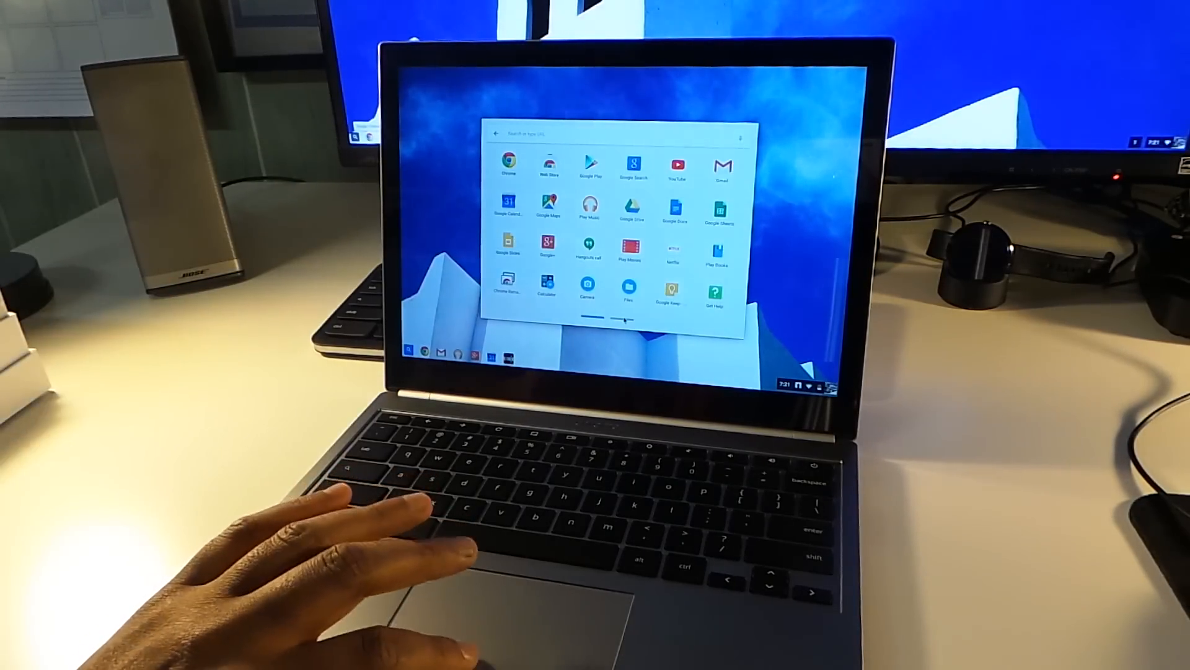
scroll(right, 3)
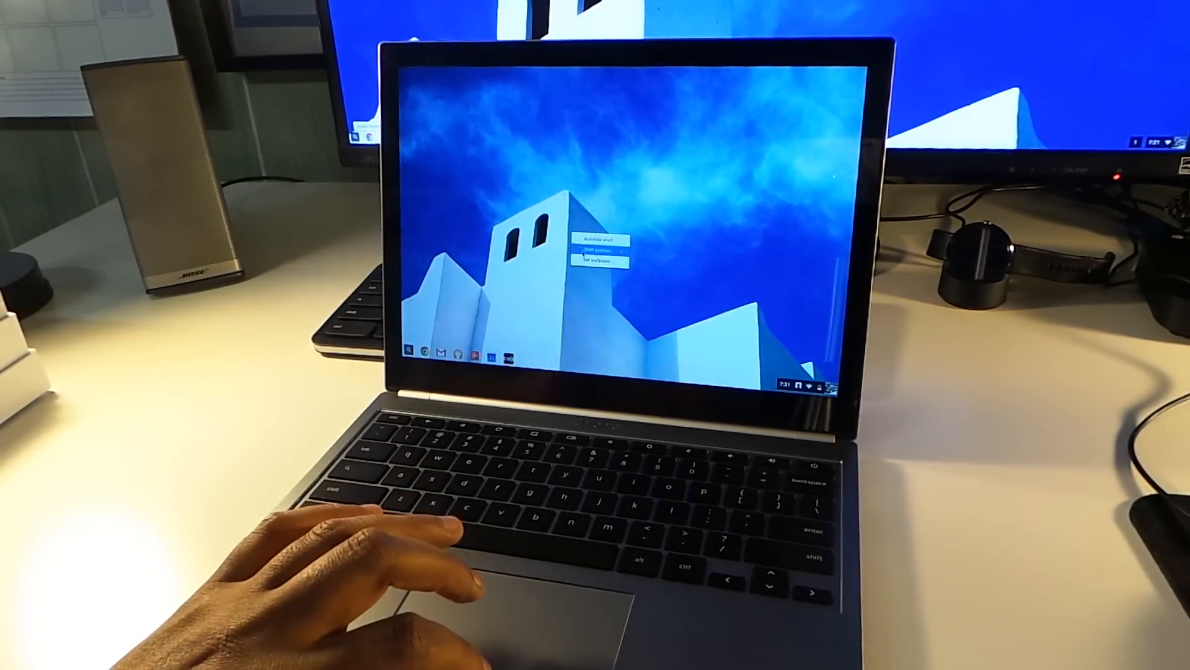
- Set the wind turbines at sunset photo as the desktop wallpaper
click(599, 261)
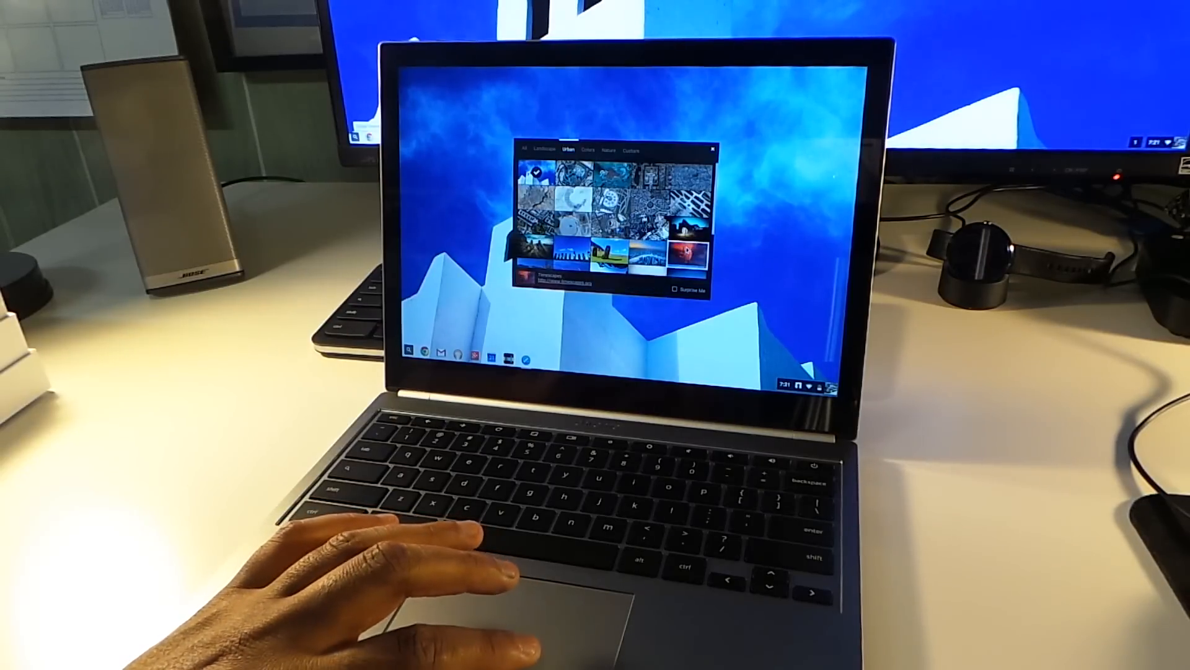
click(683, 251)
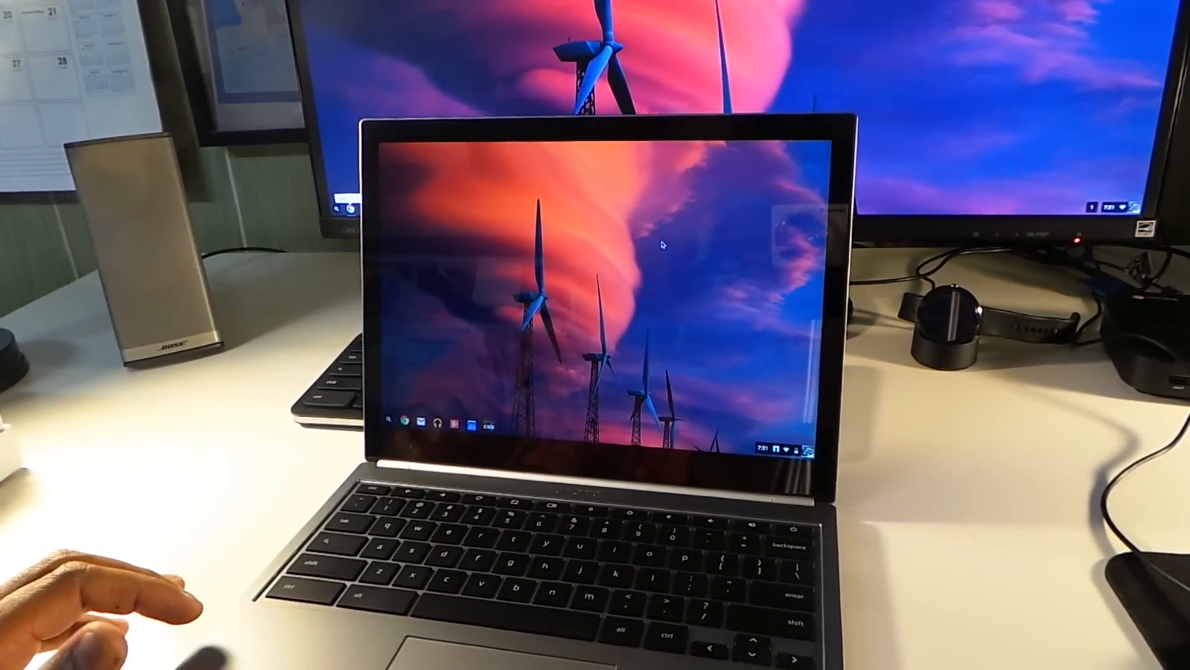
- Change the wallpaper again to the Easter Island stone statues photo
right_click(615, 334)
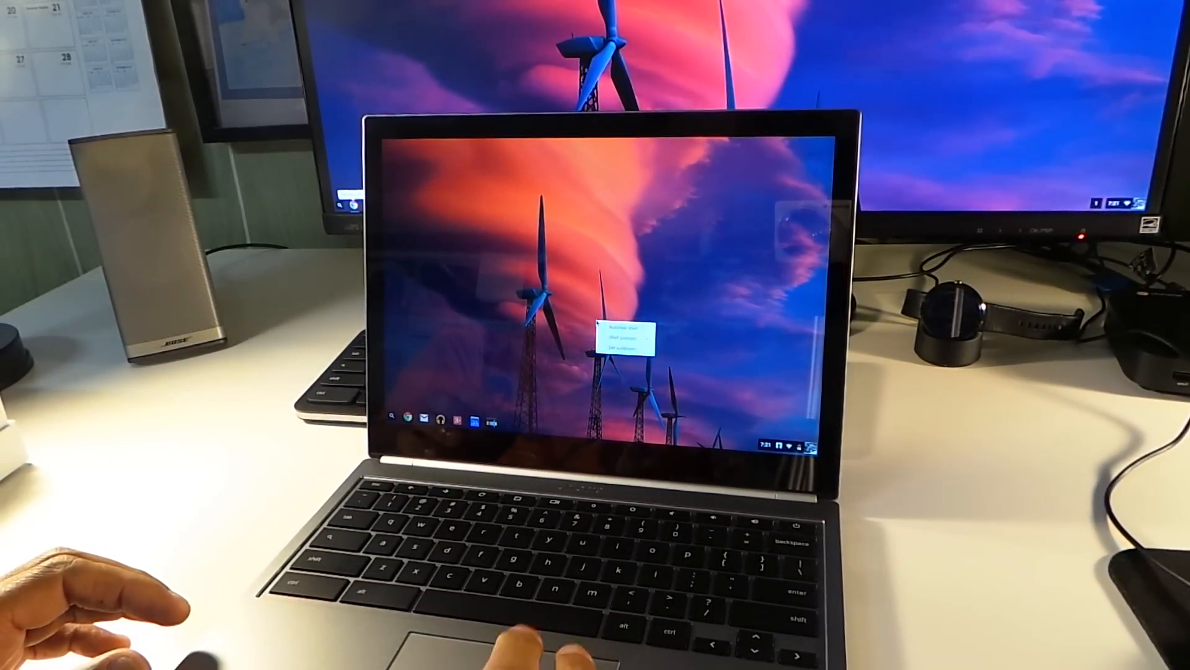
click(622, 348)
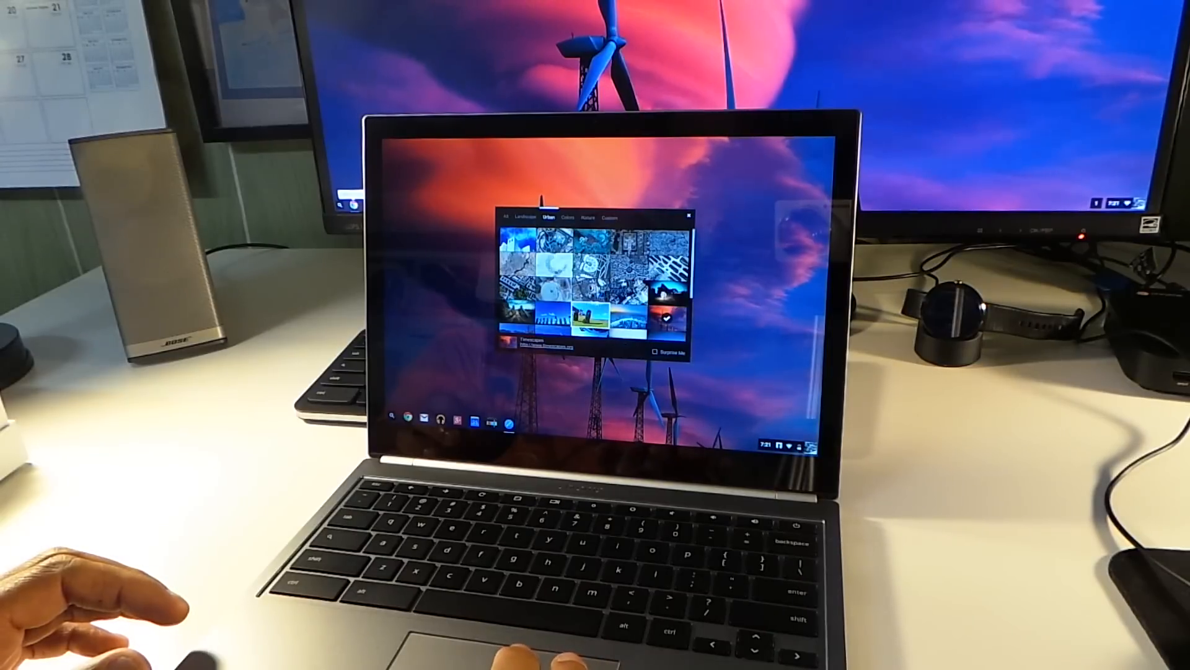
click(580, 311)
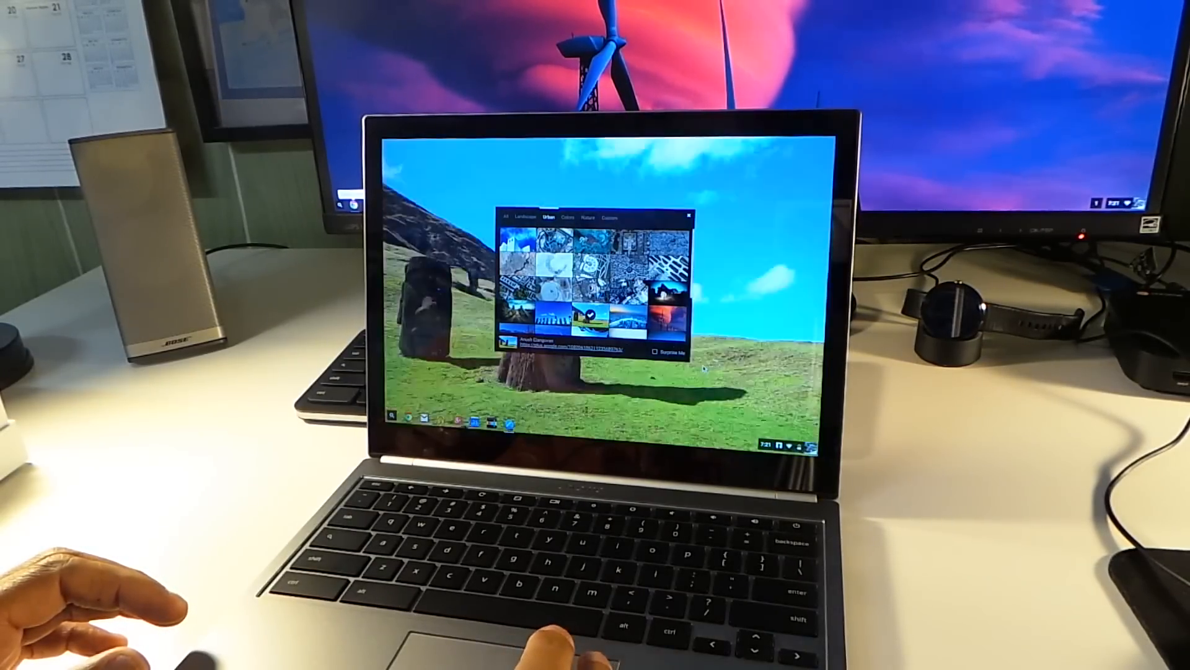